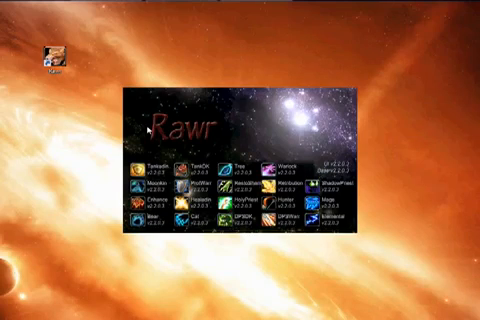
mouse_move(148, 122)
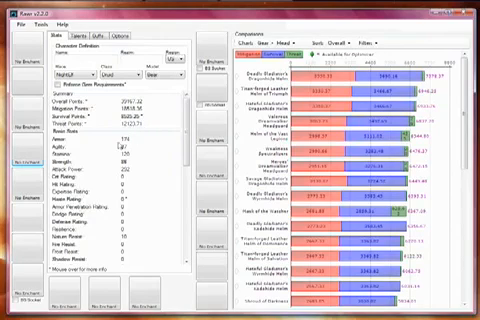
Load a previously saved character from the File menu's recent files list.
click(14, 26)
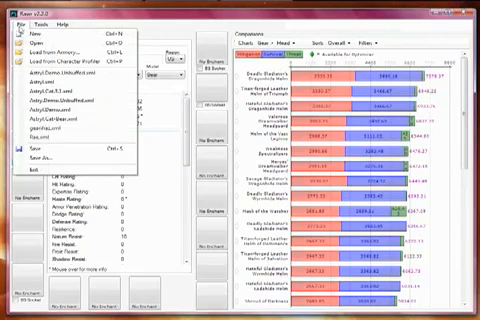
mouse_move(76, 48)
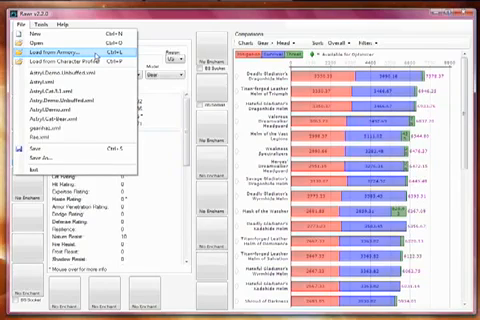
click(60, 44)
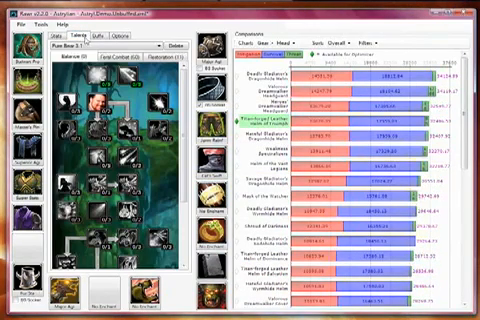
Return to the druid's Stats summary after settling the talent points.
click(126, 56)
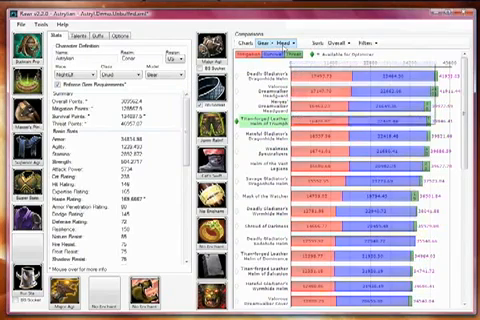
click(358, 36)
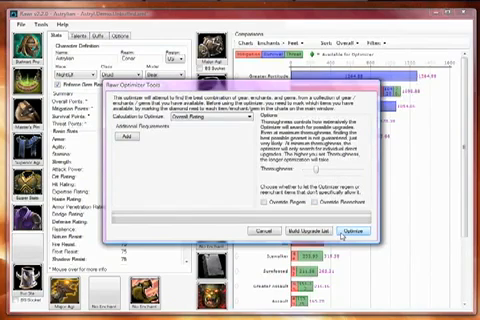
Start the gear optimizer run on the druid tank with Overall Rating.
click(356, 232)
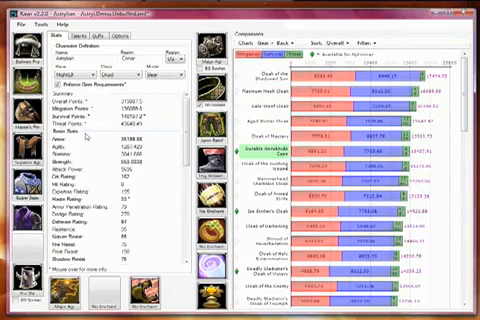
mouse_move(84, 136)
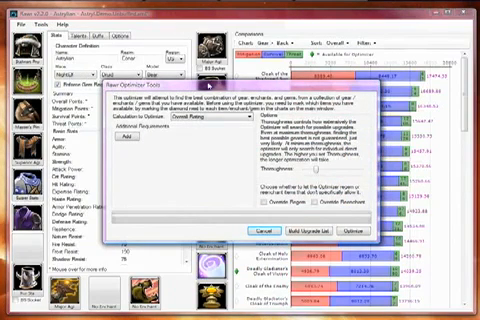
Build the upgrade list in the optimizer and let the run complete.
click(352, 232)
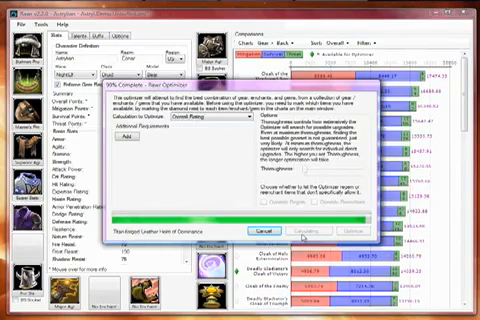
click(268, 228)
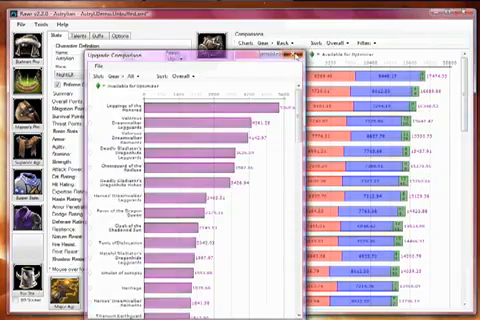
Bring up the File menu to reach Save Upgrade List for the finished results.
click(16, 24)
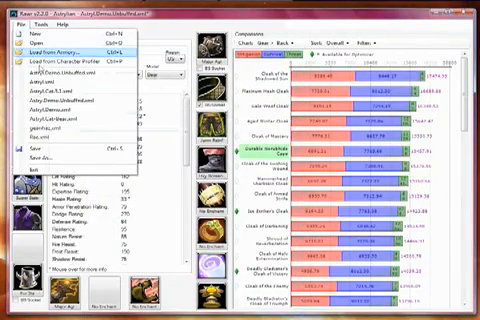